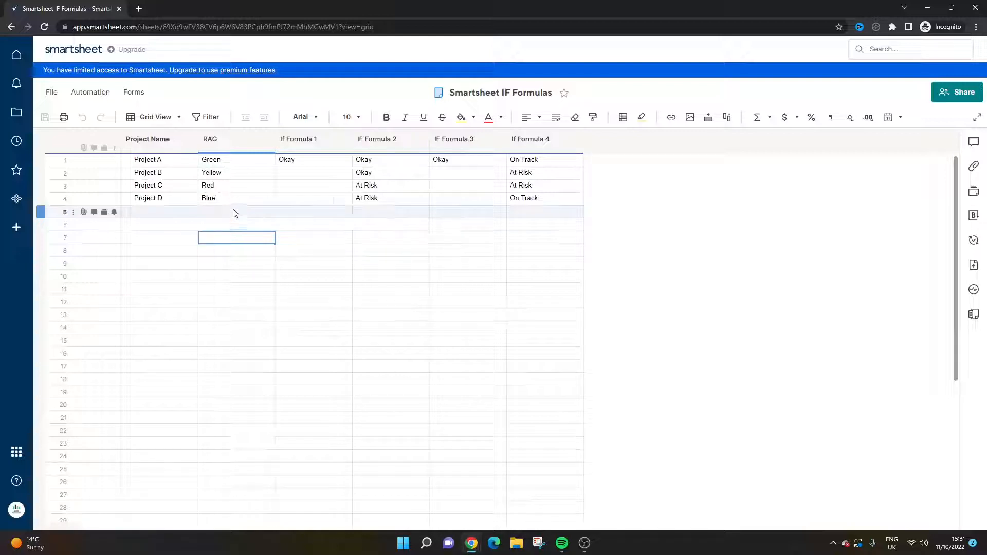
Review the RAG column header and the project rows' cells in the sheet.
left_click(236, 212)
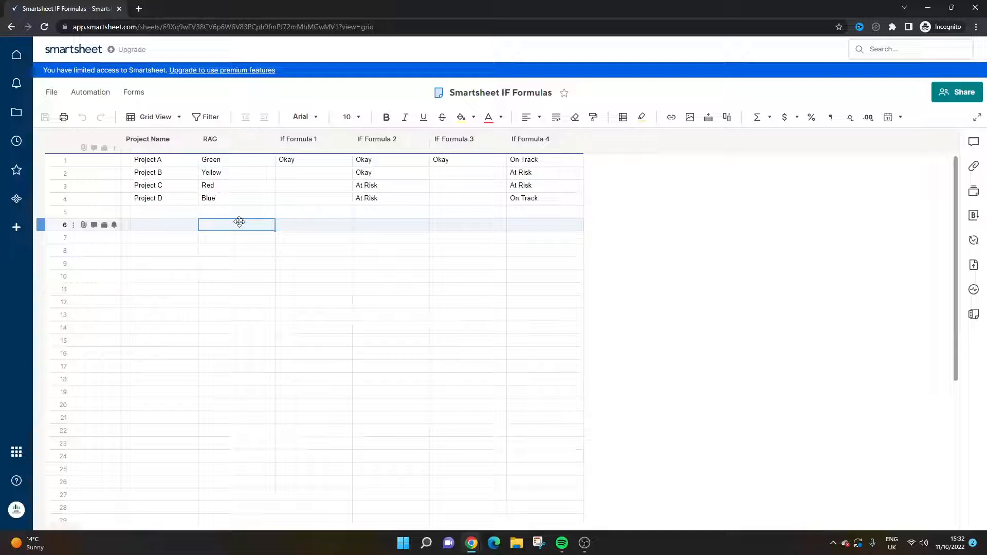
left_click(298, 139)
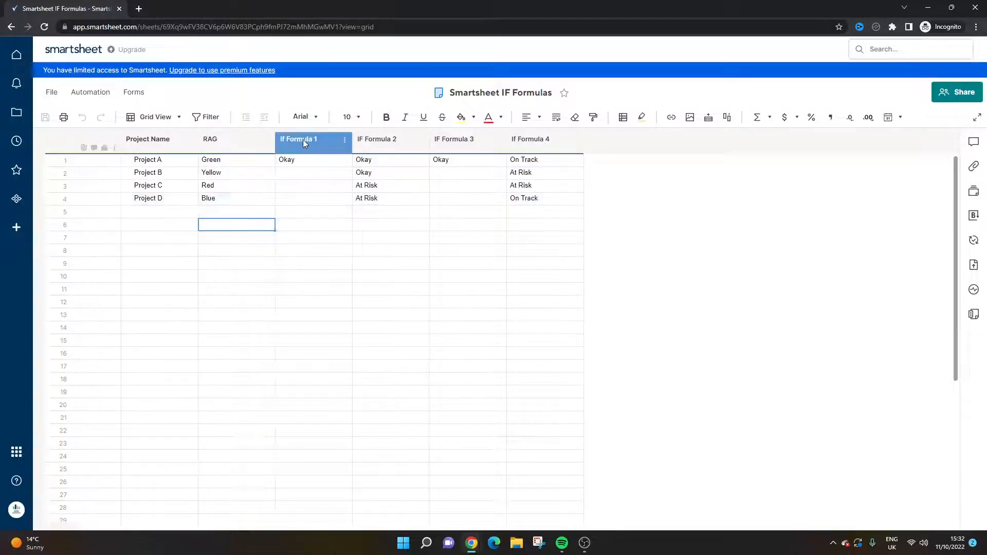
left_click(237, 139)
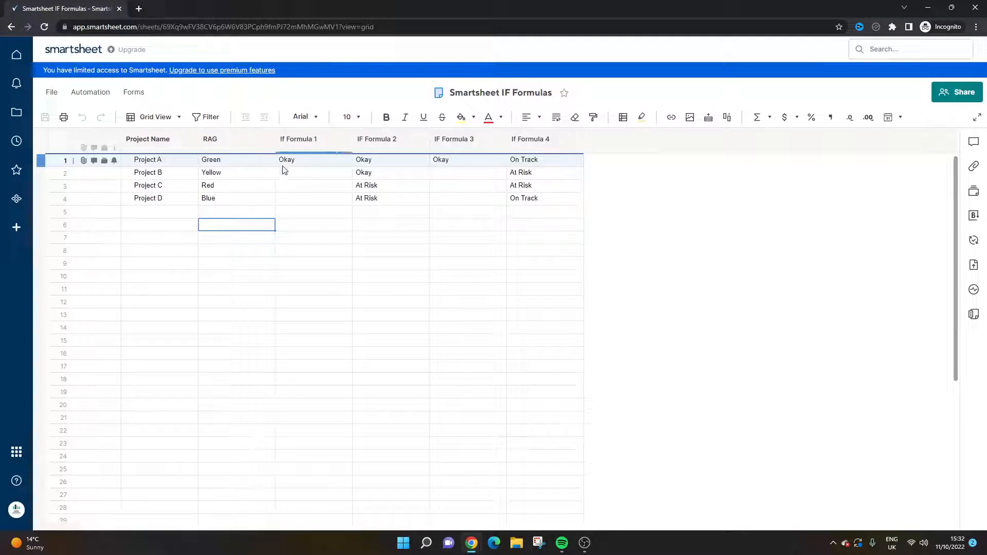
left_click(278, 172)
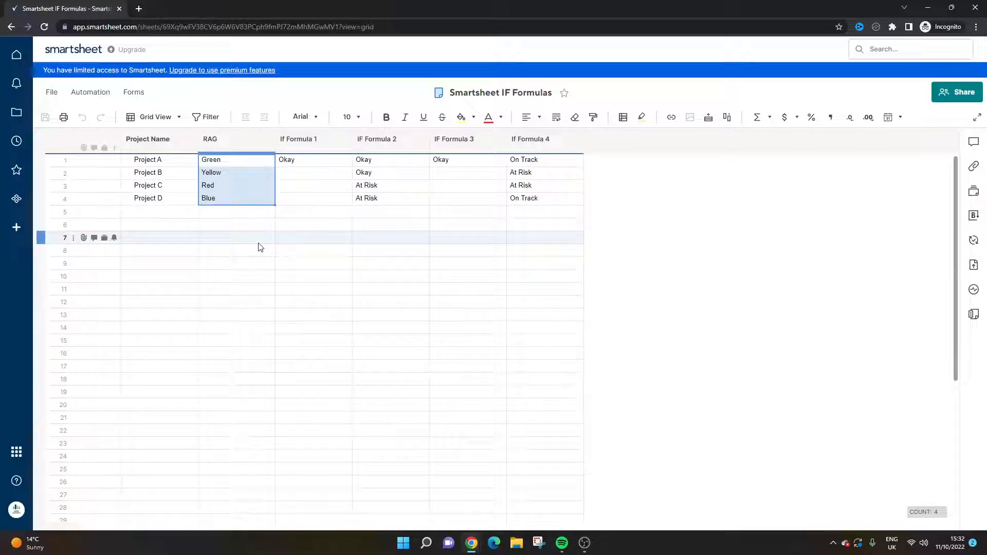
left_click(237, 185)
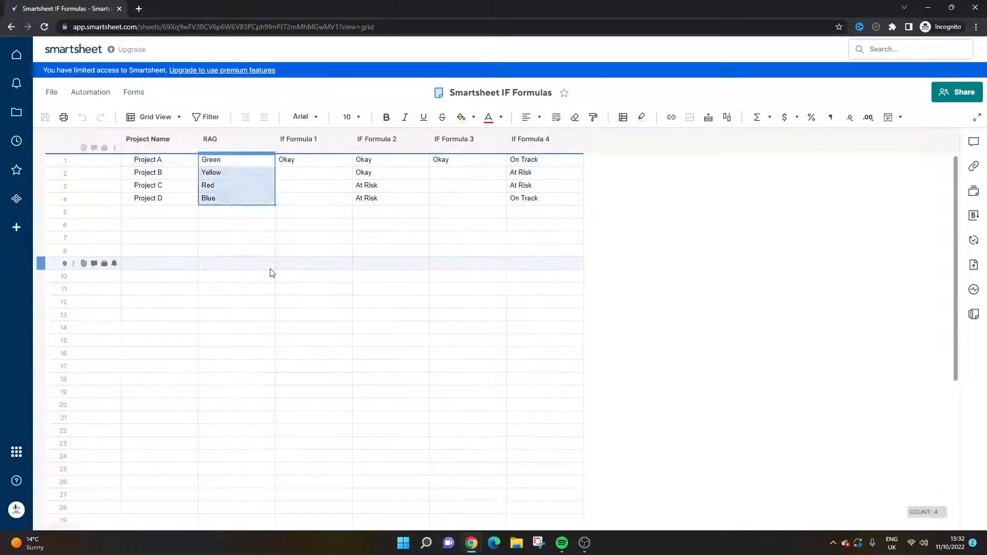
Inspect each project's RAG value — Green, Yellow and the remaining two rows.
left_click(236, 160)
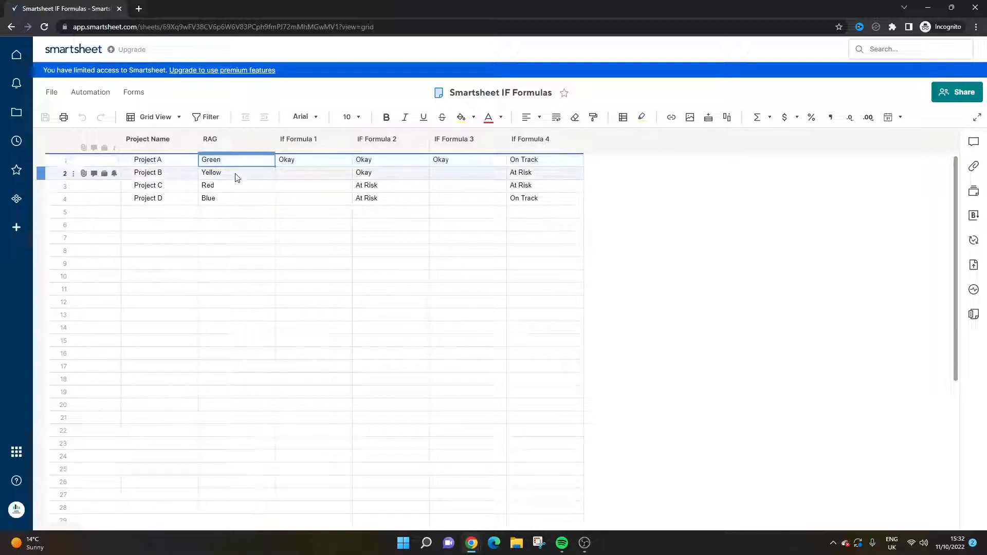
left_click(236, 173)
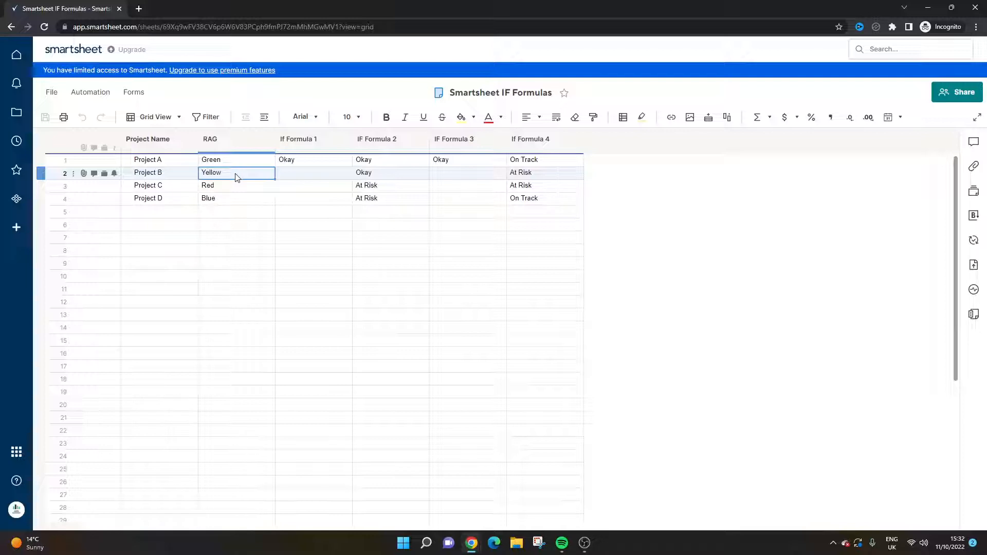
left_click(237, 185)
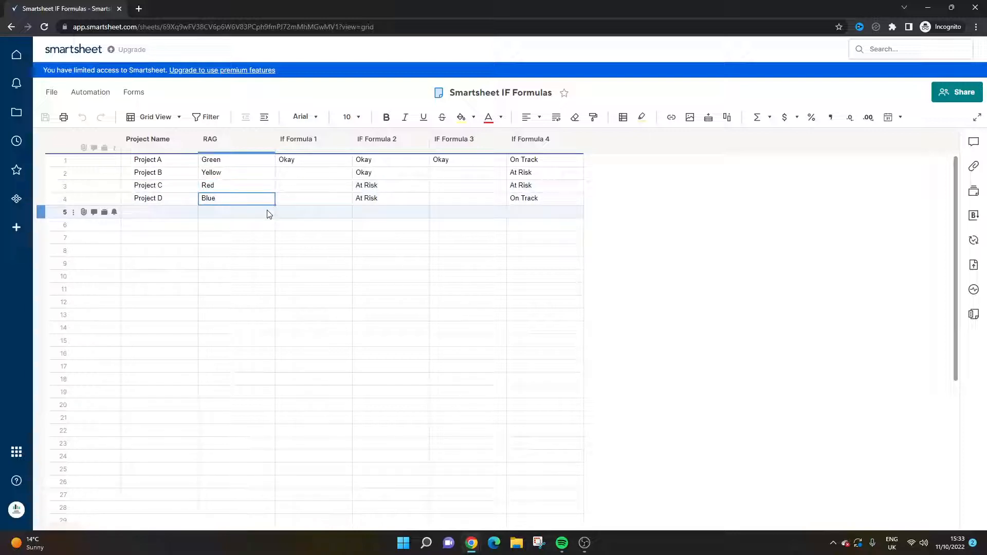
left_click(236, 198)
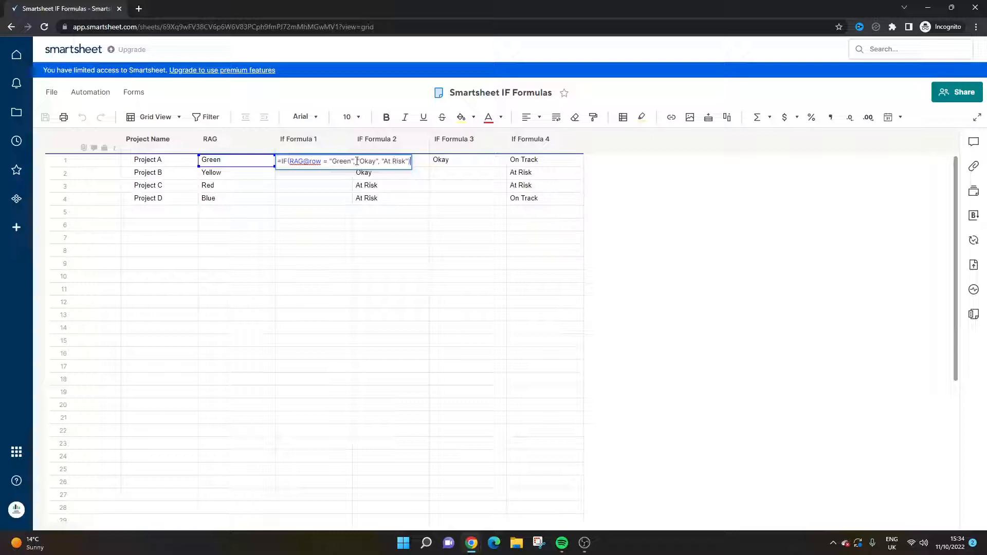
Replace "Green" with "Blue" in Project A's IF Formula 1 and commit it, giving At Risk.
left_click(236, 159)
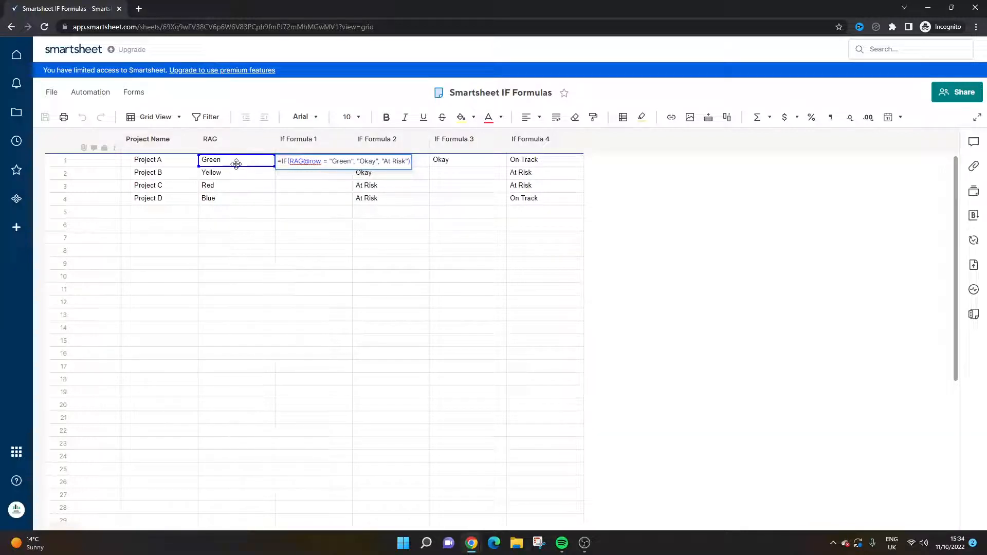
left_click(298, 139)
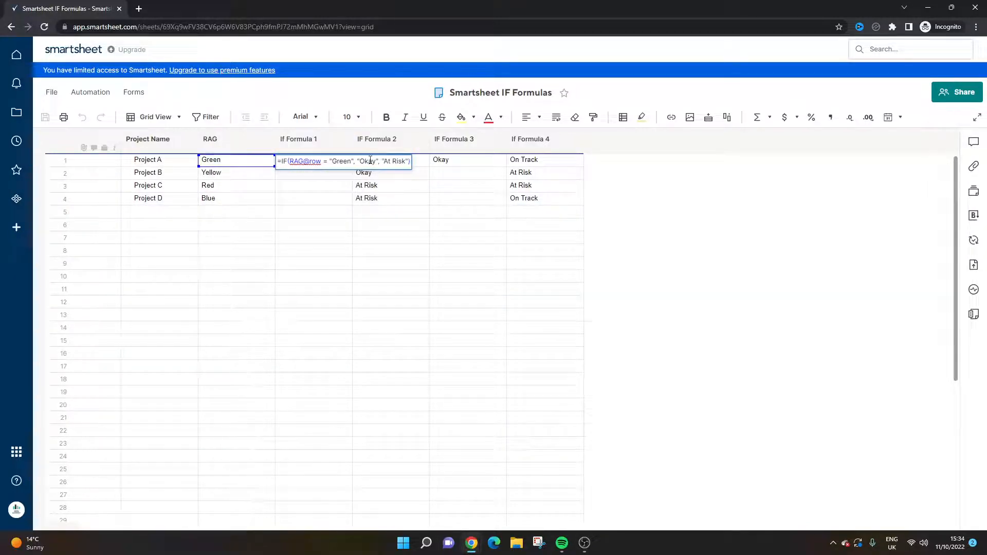
left_click(210, 139)
type("B")
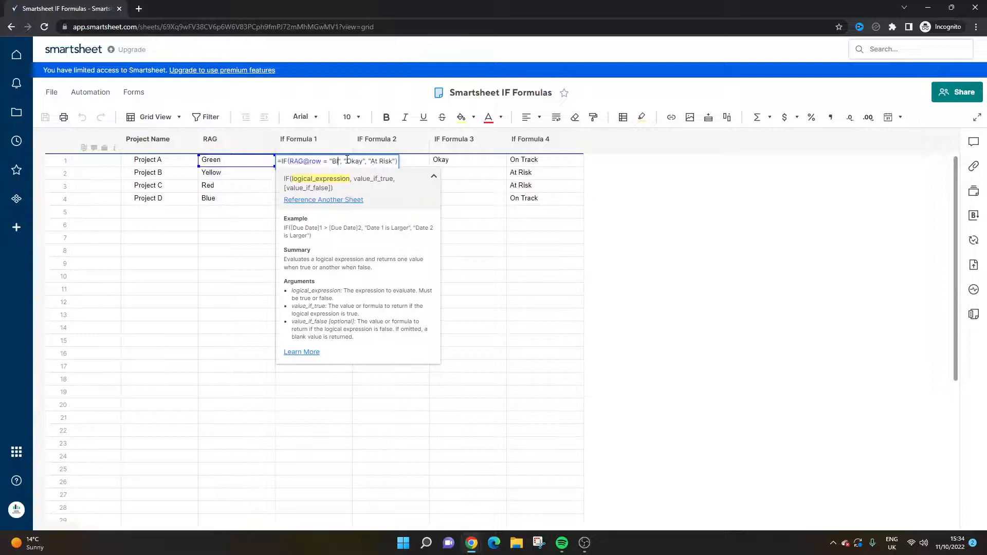
type("lue")
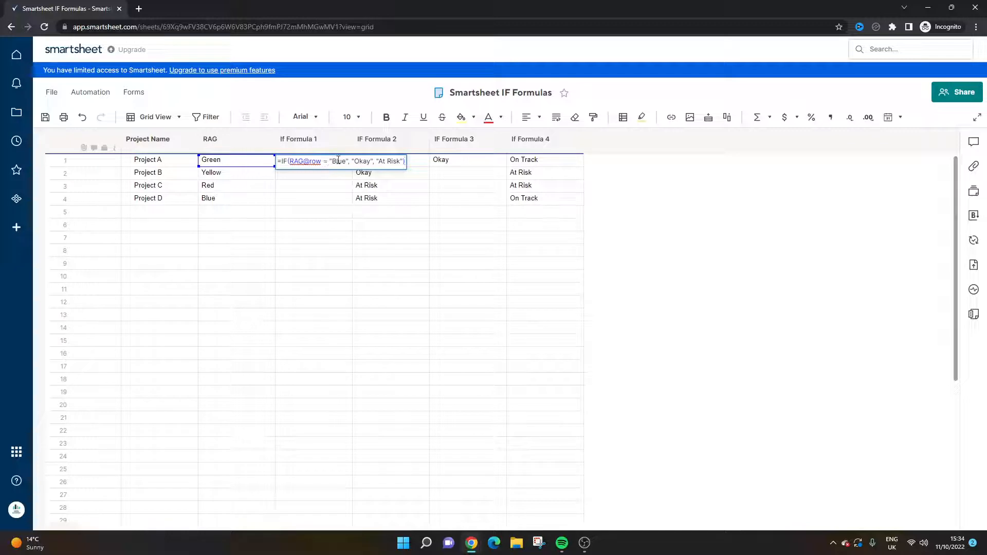
left_click(299, 139)
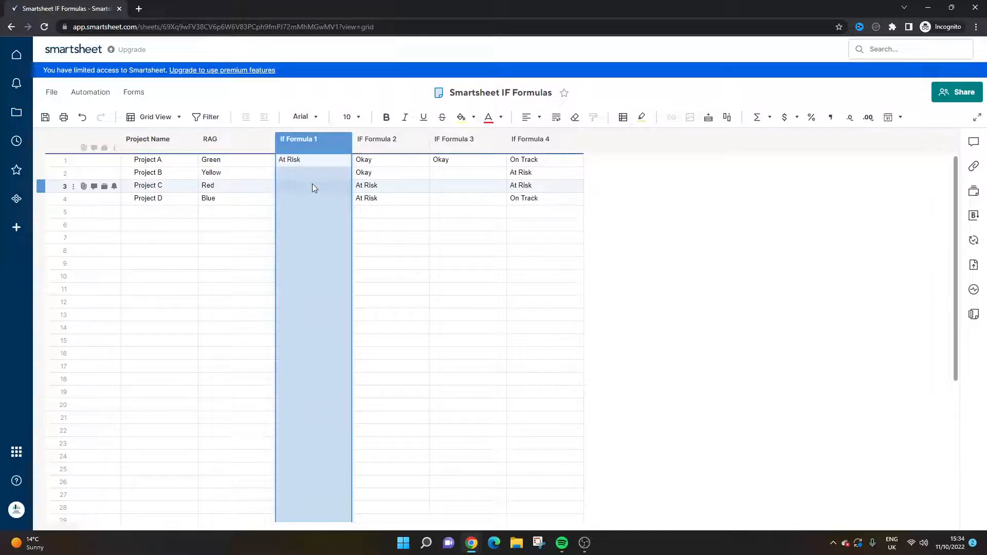
Replace the first "Green" test in Project A's IF Formula 2 with "Blue".
left_click(377, 139)
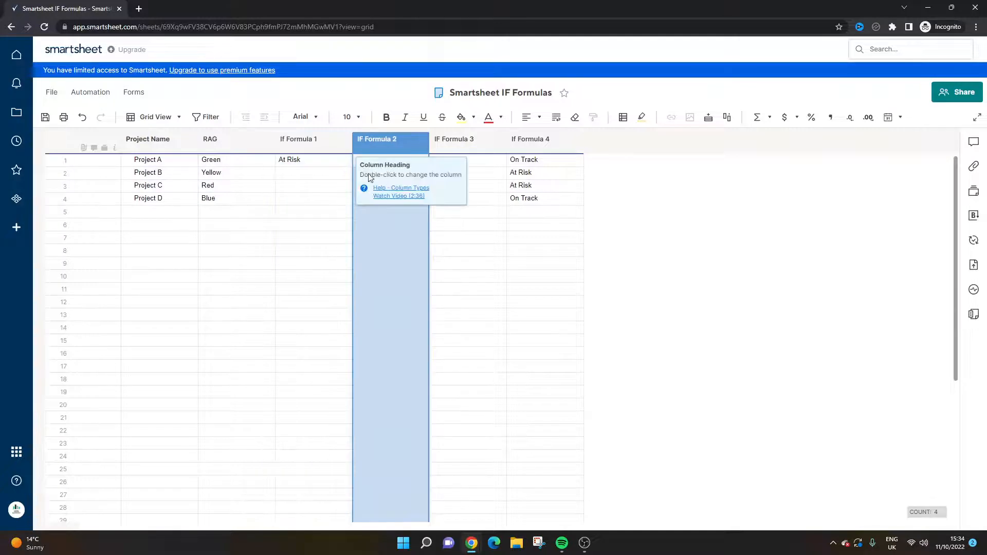
double_click(390, 159)
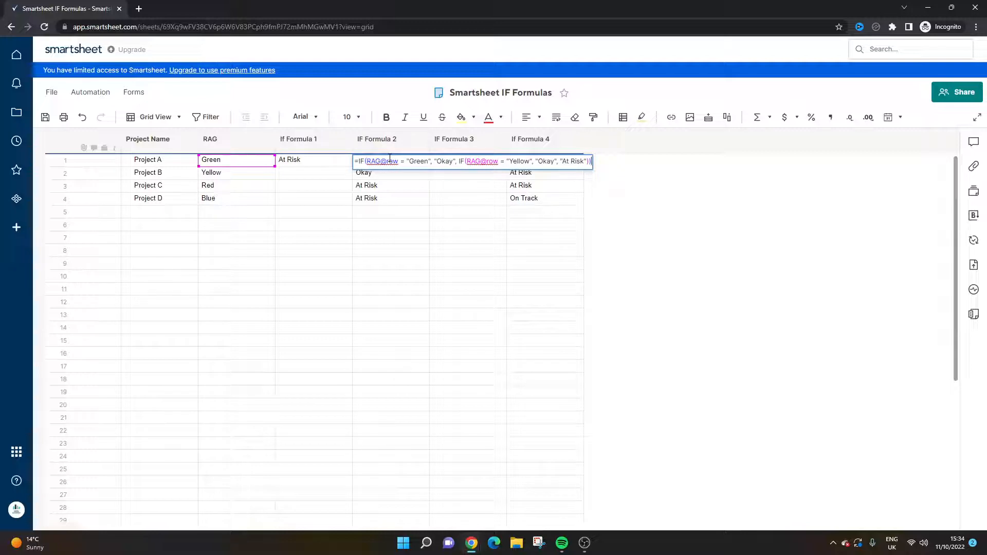
double_click(418, 161)
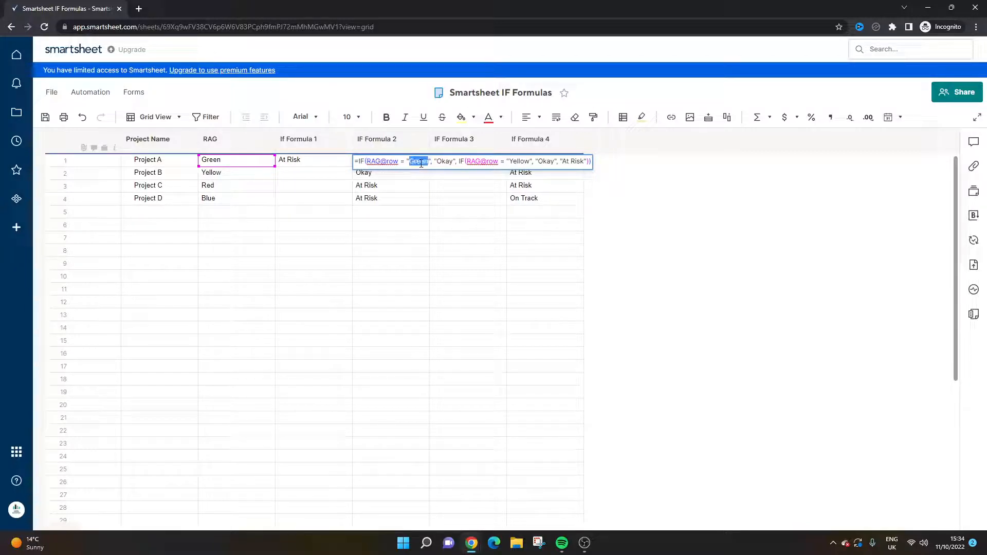
type("Blue")
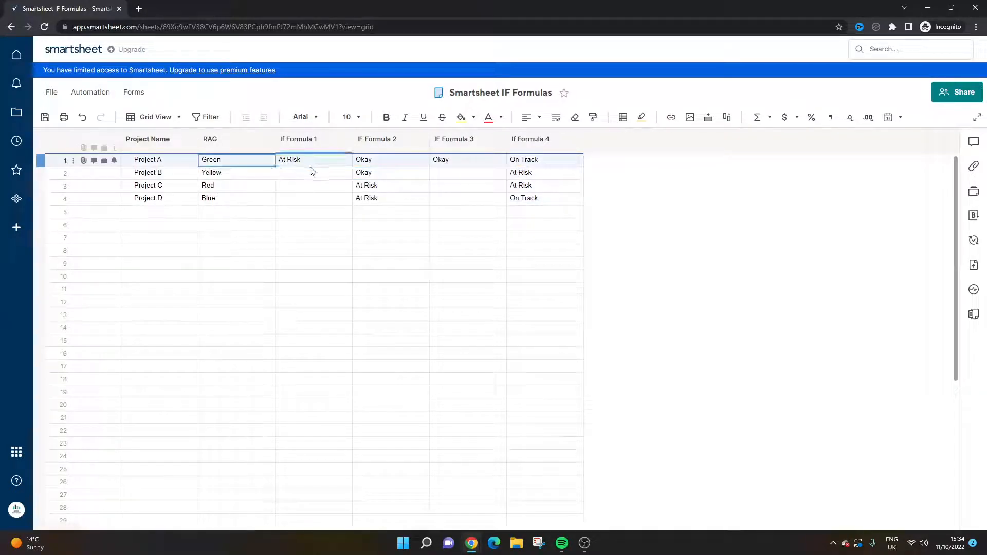
left_click(391, 159)
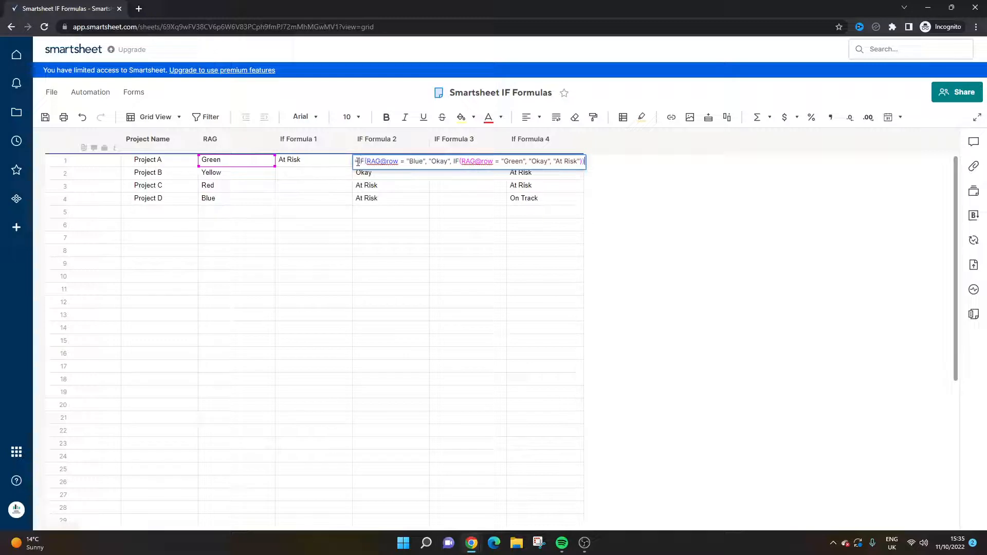
Finish the nested IF(RAG@row = "Green", "Okay", "At Risk") branch and commit, showing Okay.
left_click(378, 162)
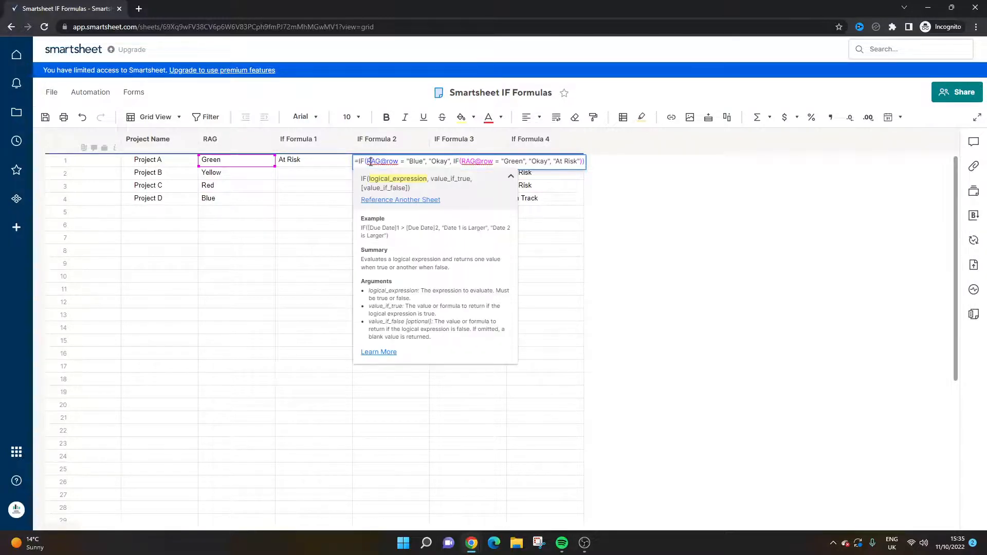
left_click(210, 138)
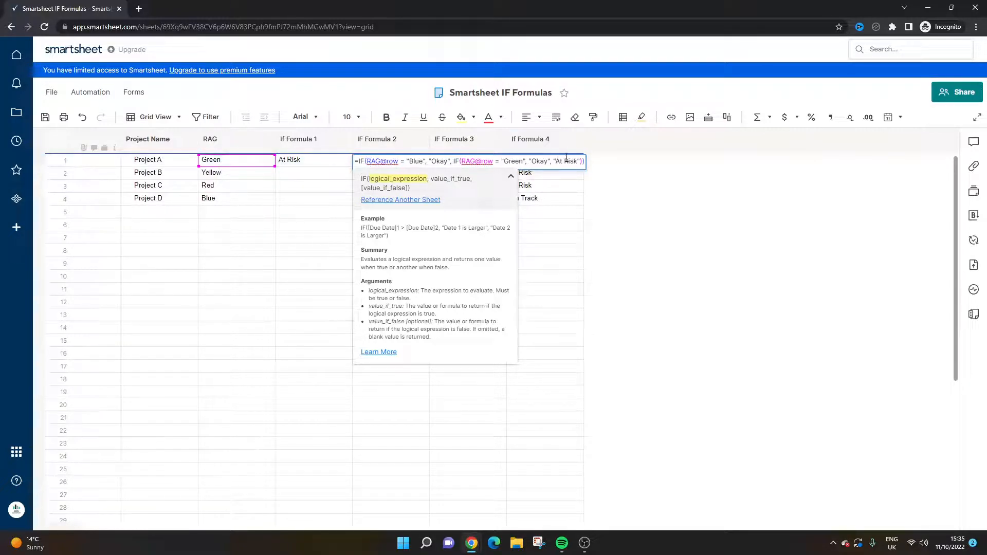
key("Enter")
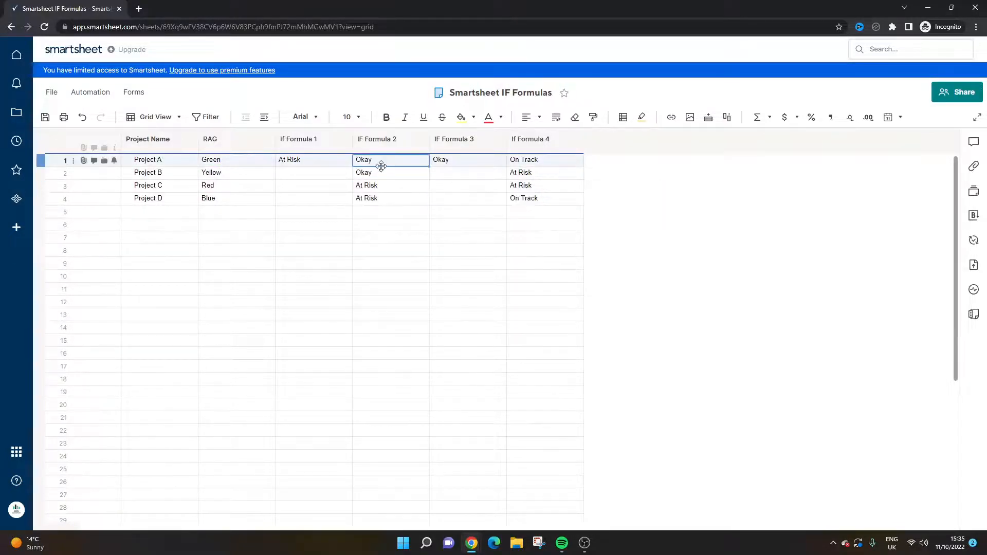
Enter =IF(OR(RAG@row = "Blue", RAG@row = "Green"), "Okay") for Project B's IF Formula 3.
left_click(312, 159)
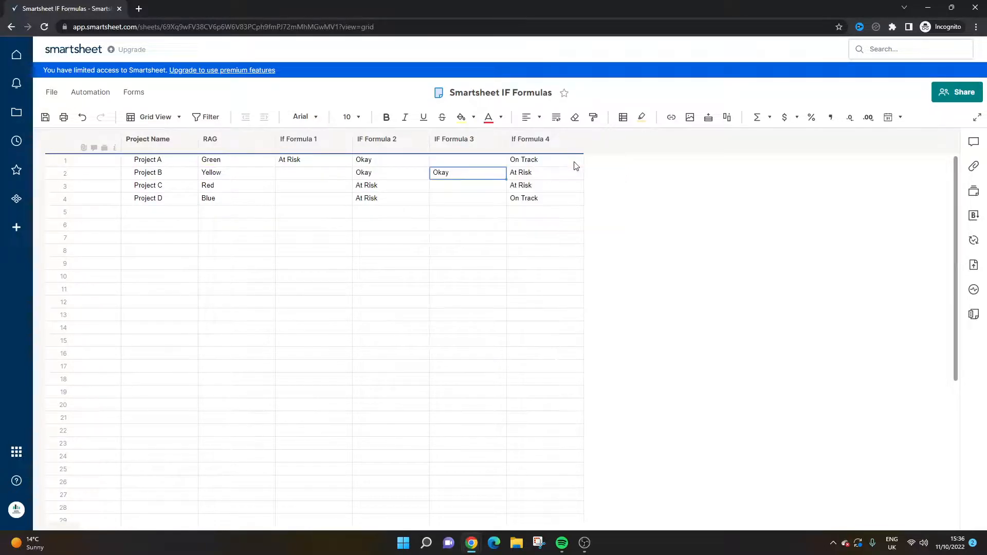
Add "At Risk" as IF Formula 3's false value and fill it down for all projects.
left_click(468, 159)
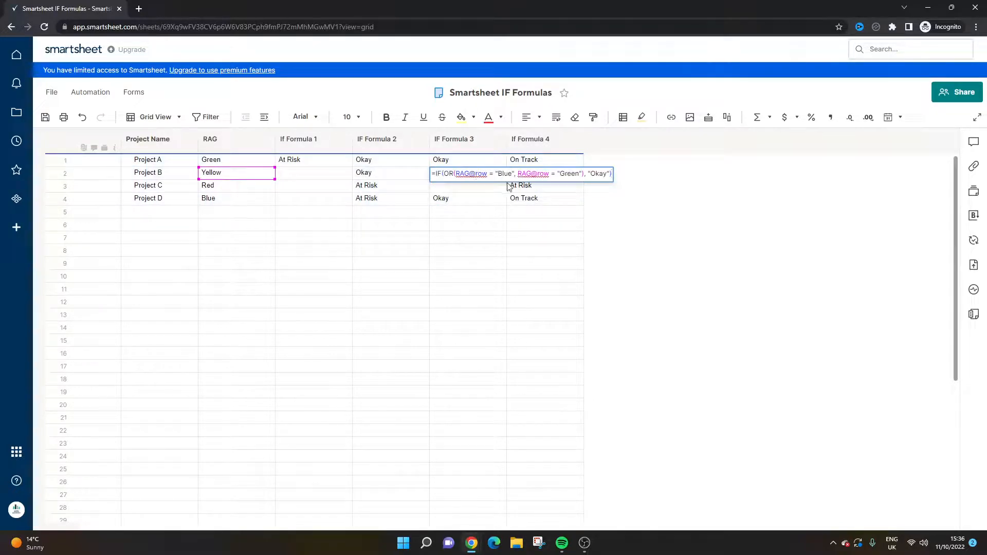
type(",\"")
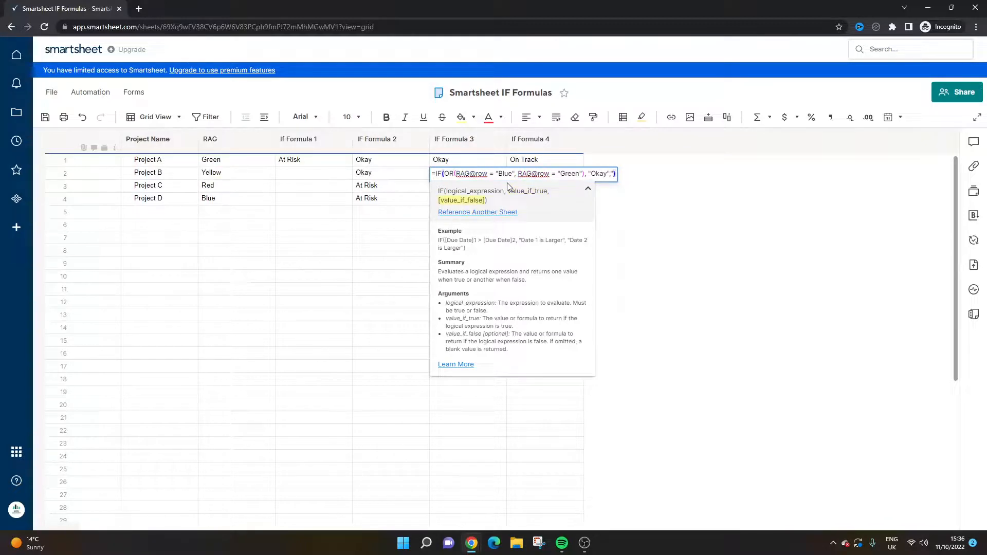
type("At risk\"")
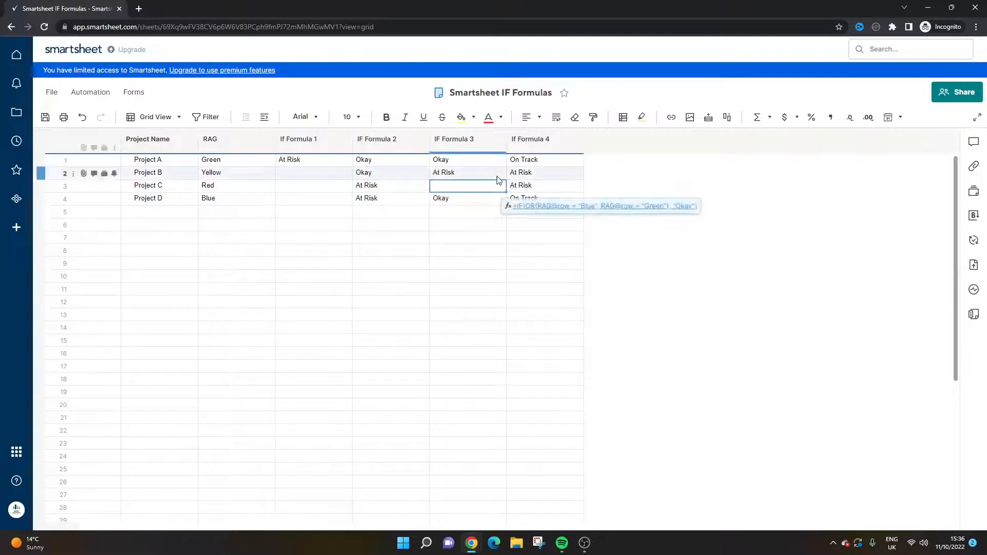
left_click(466, 171)
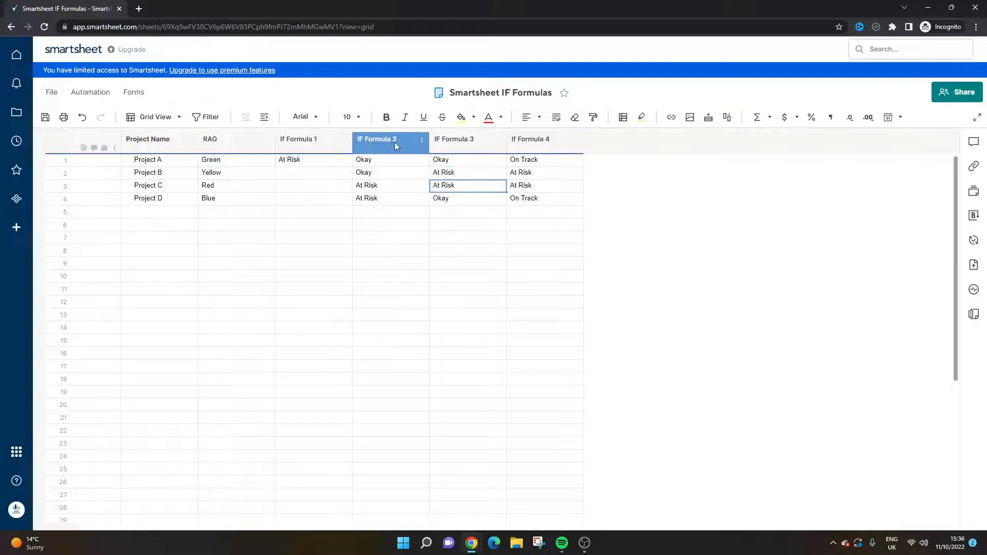
left_click(467, 160)
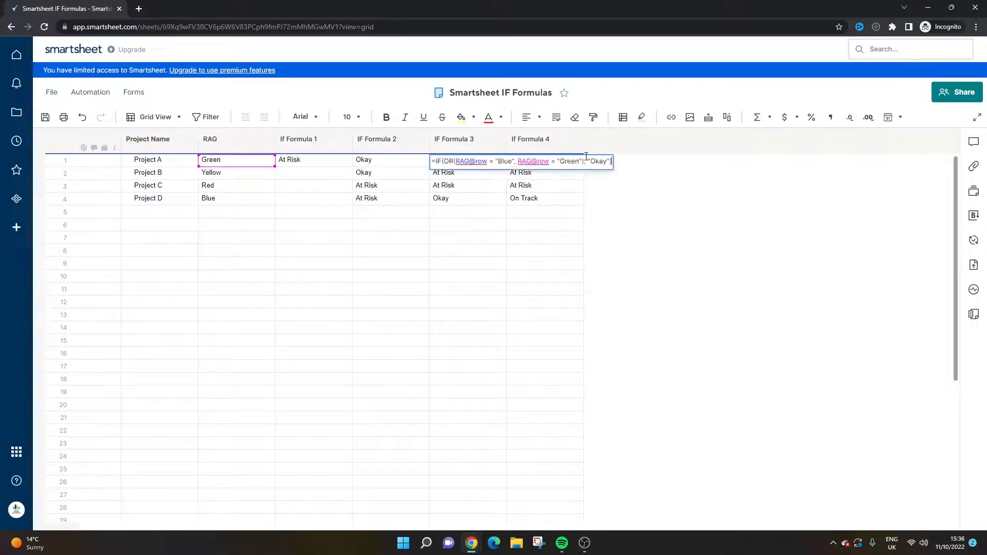
left_click(390, 159)
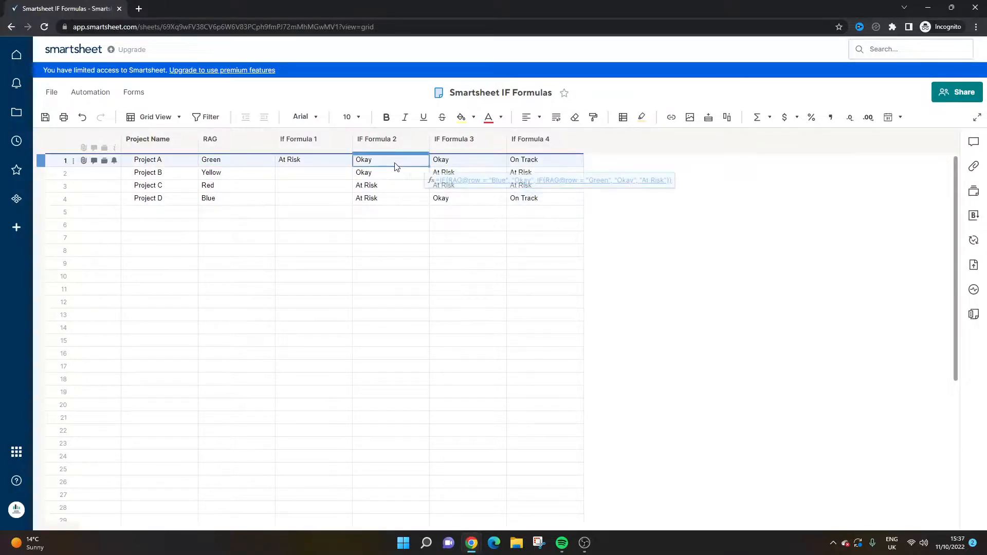
left_click(530, 138)
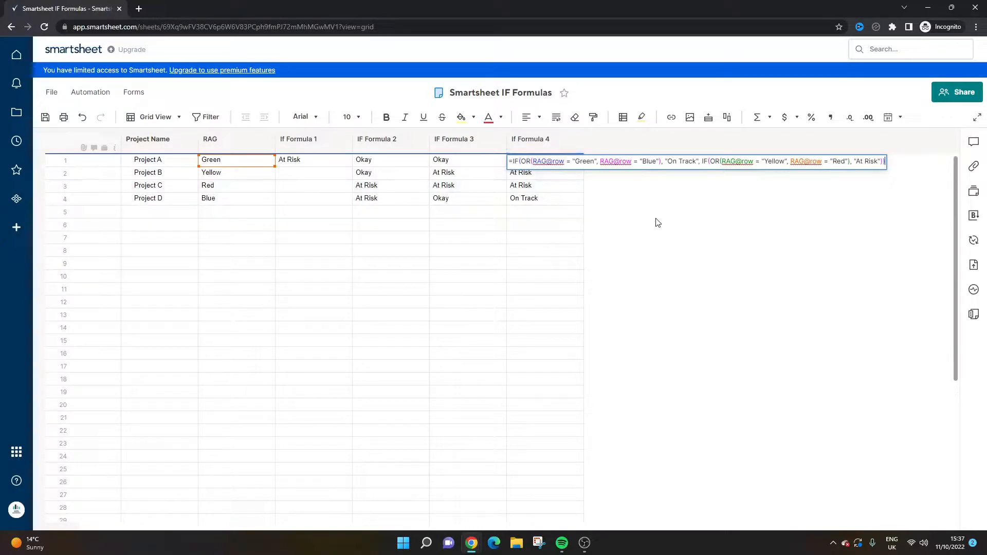
mouse_move(605, 195)
type(")")
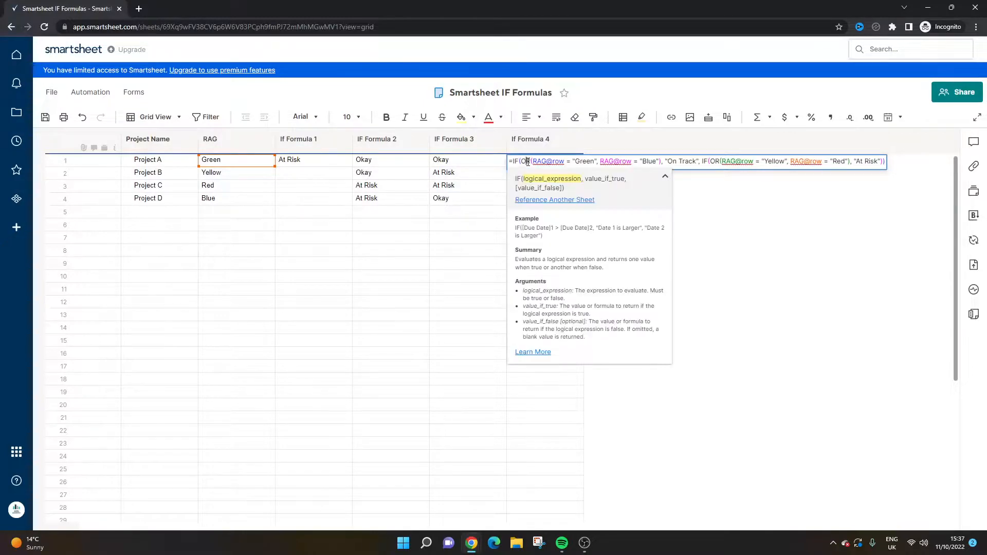
mouse_move(678, 198)
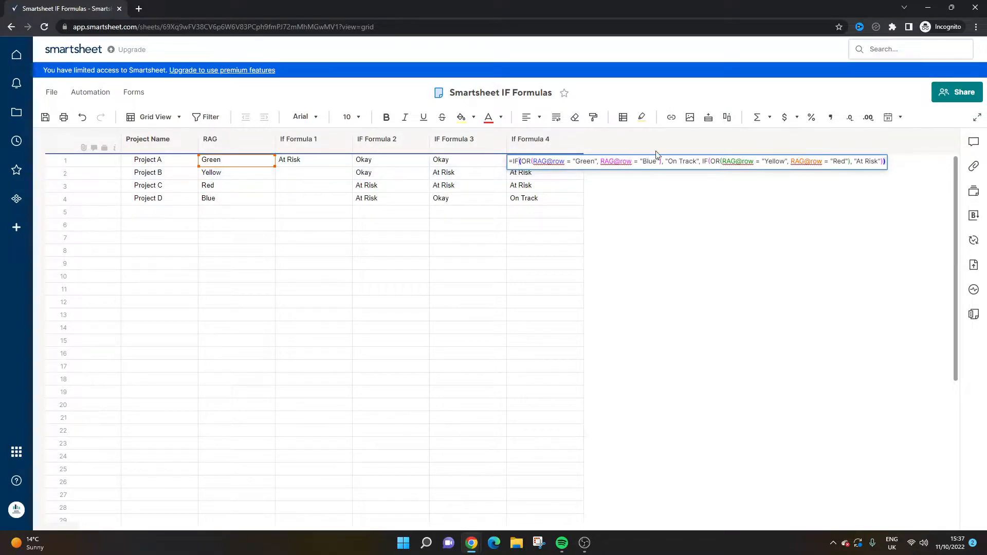
mouse_move(713, 156)
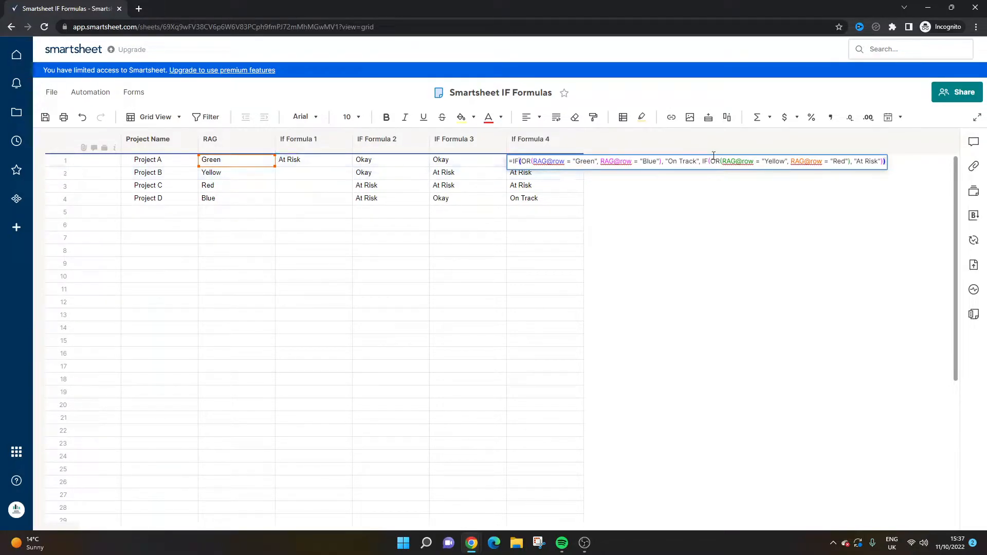
Close Project A's IF Formula 4 and reopen its nested OR formula for review.
left_click(442, 172)
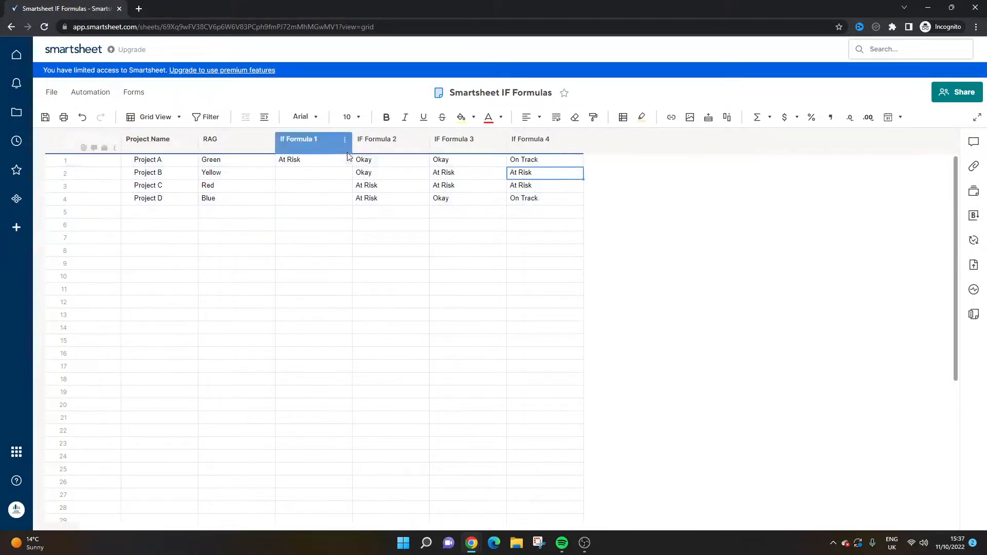
left_click(391, 159)
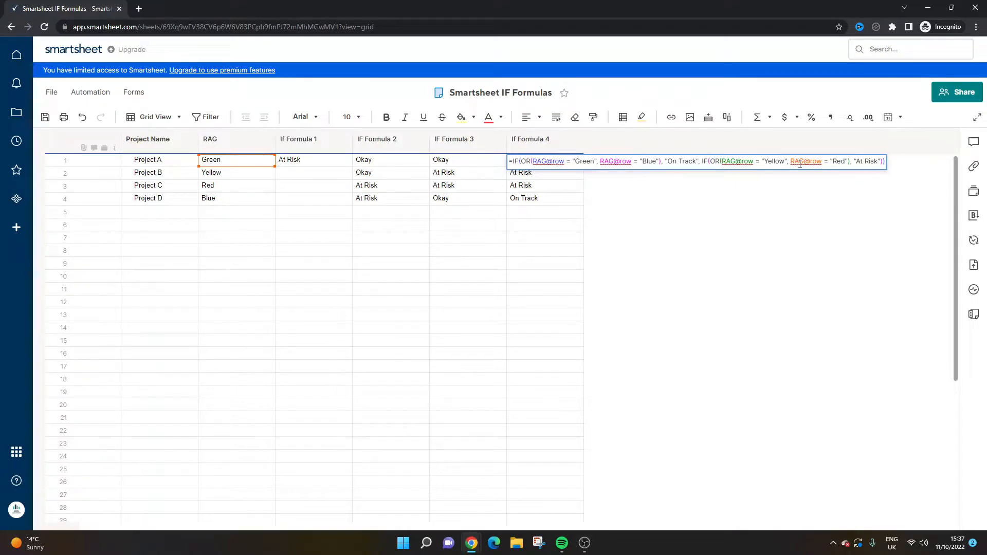
Enter Purple as row 5's RAG and check its blank IF Formula 4 result against Project A's formula.
left_click(236, 212)
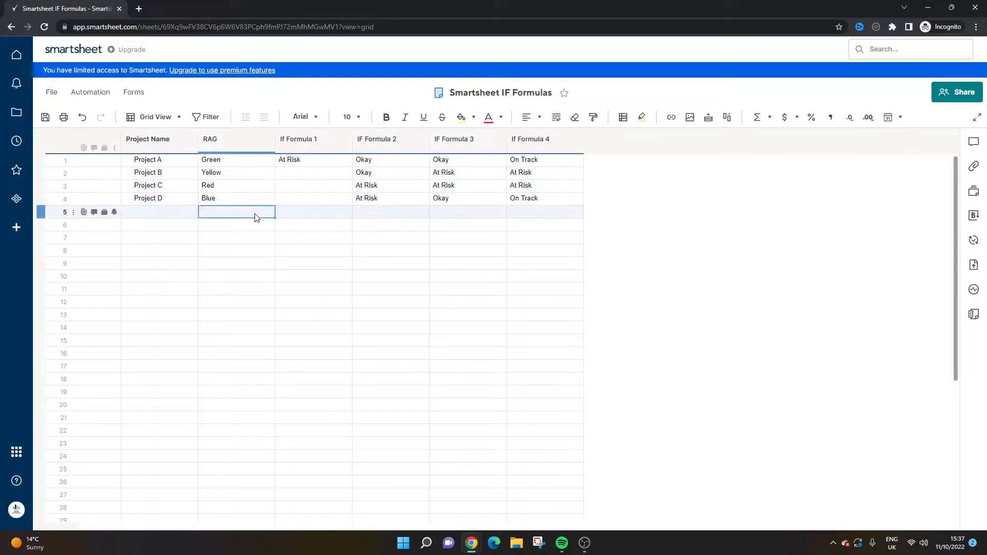
type("Purple")
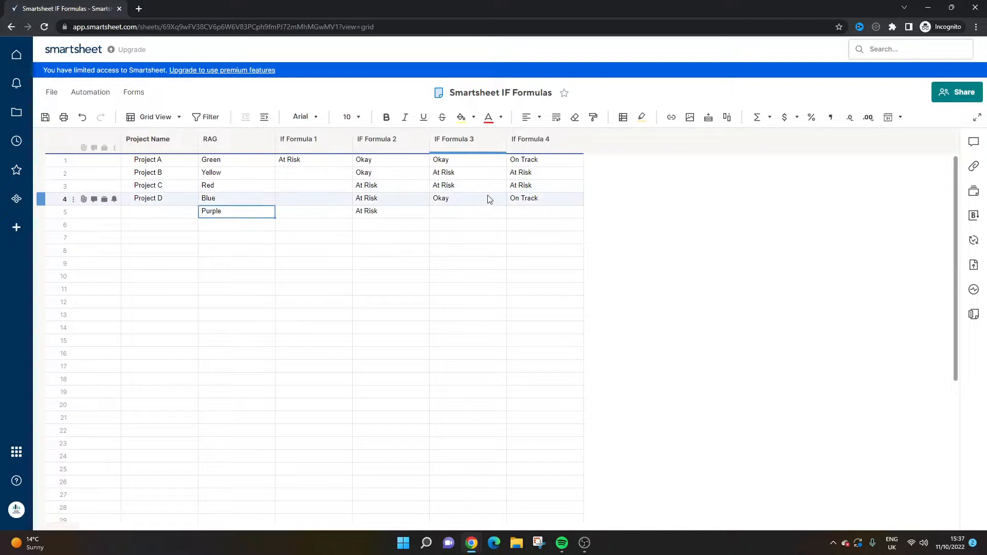
double_click(523, 198)
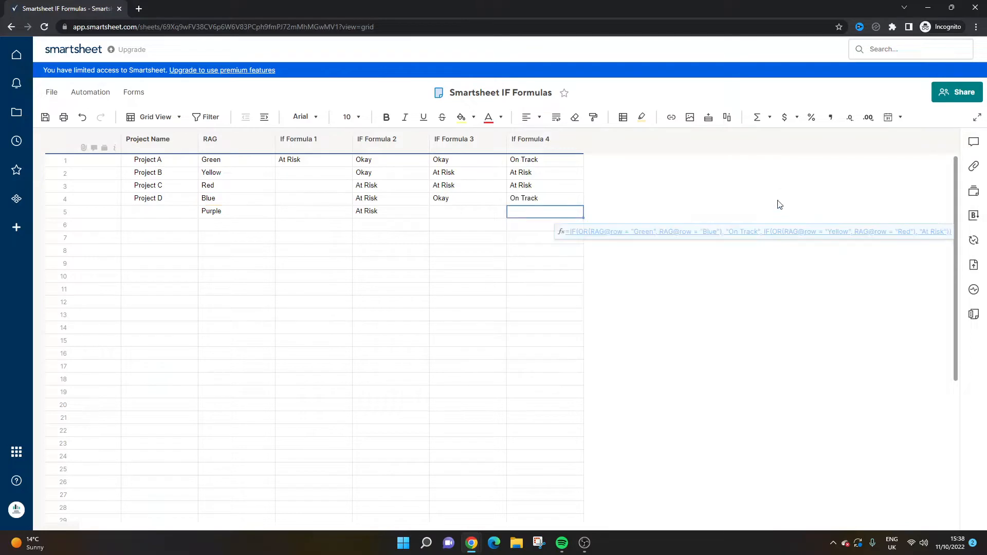
left_click(543, 197)
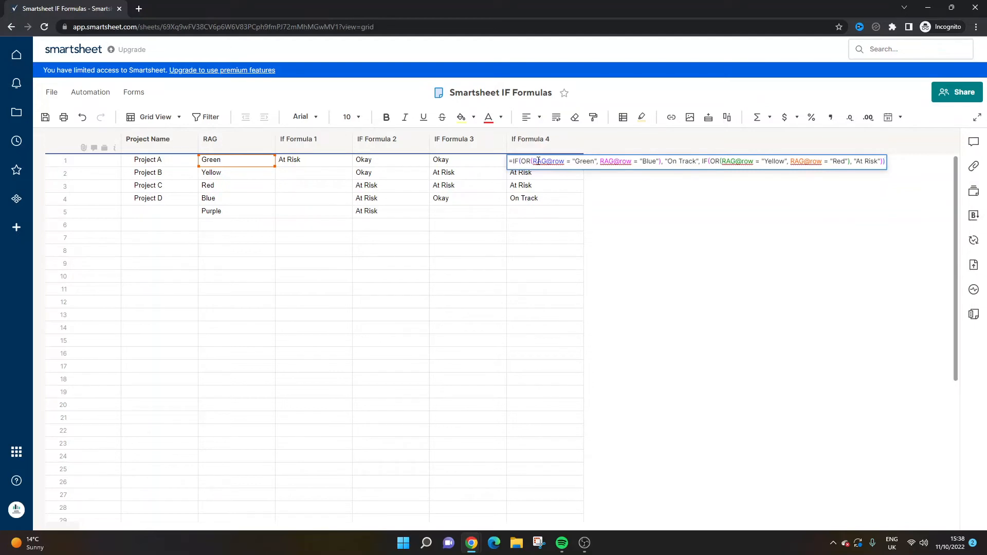
mouse_move(574, 171)
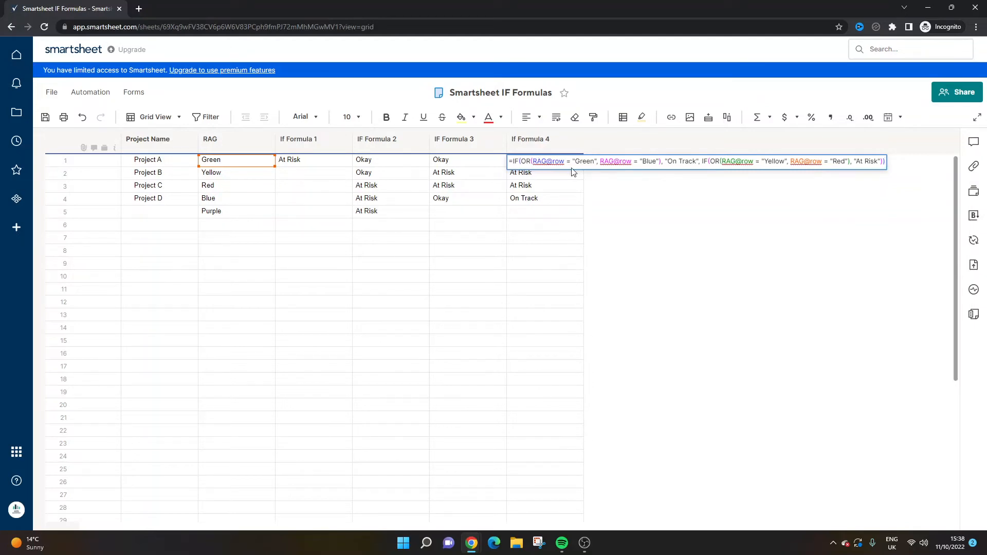